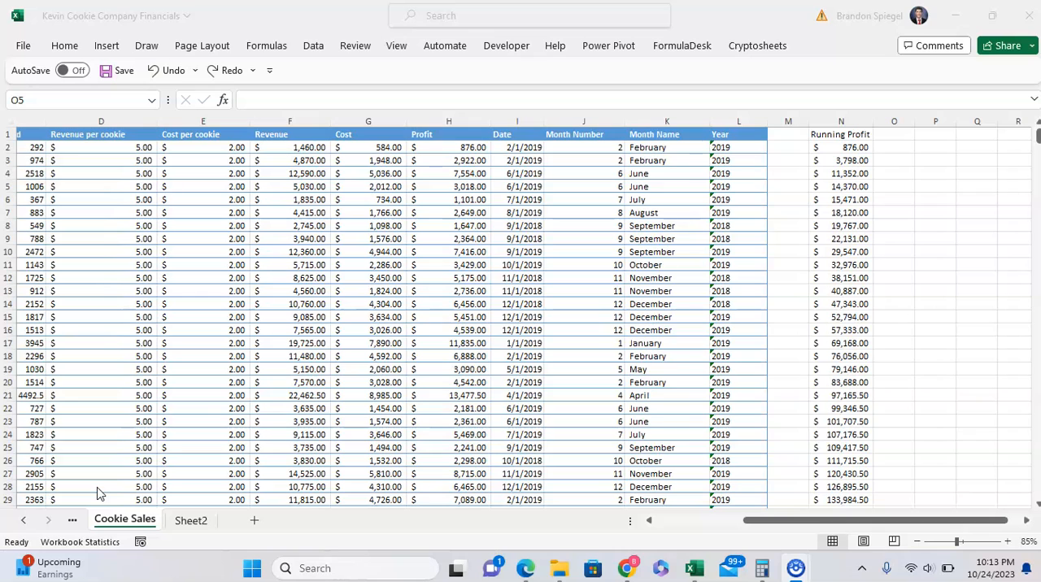
{"action": "mouse_move", "coordinate": [179, 447]}
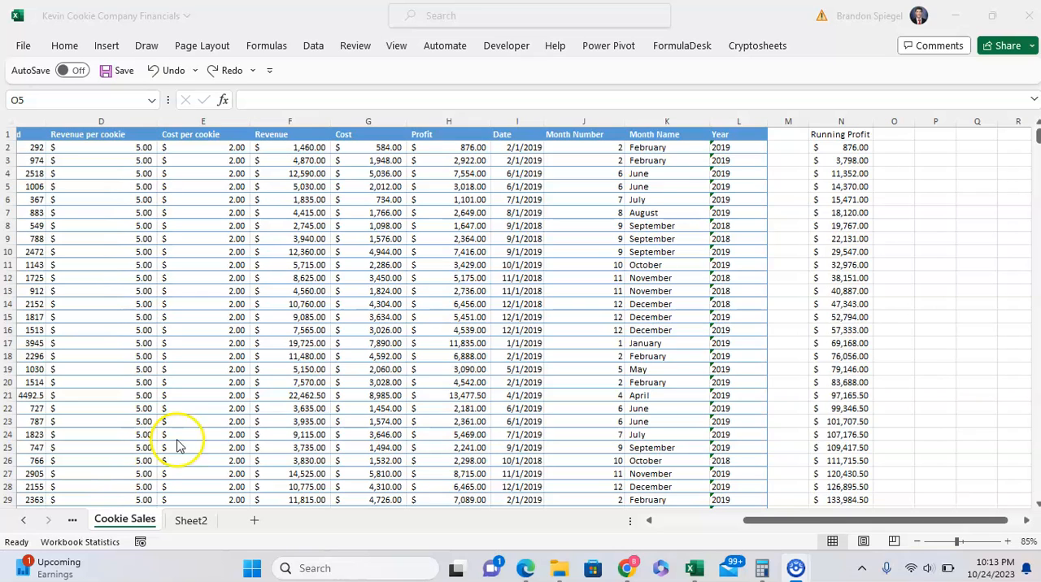
Inspect the revenue, date, month and Running Profit formulas of the financials table, then its design settings
{"action": "left_click", "coordinate": [289, 304]}
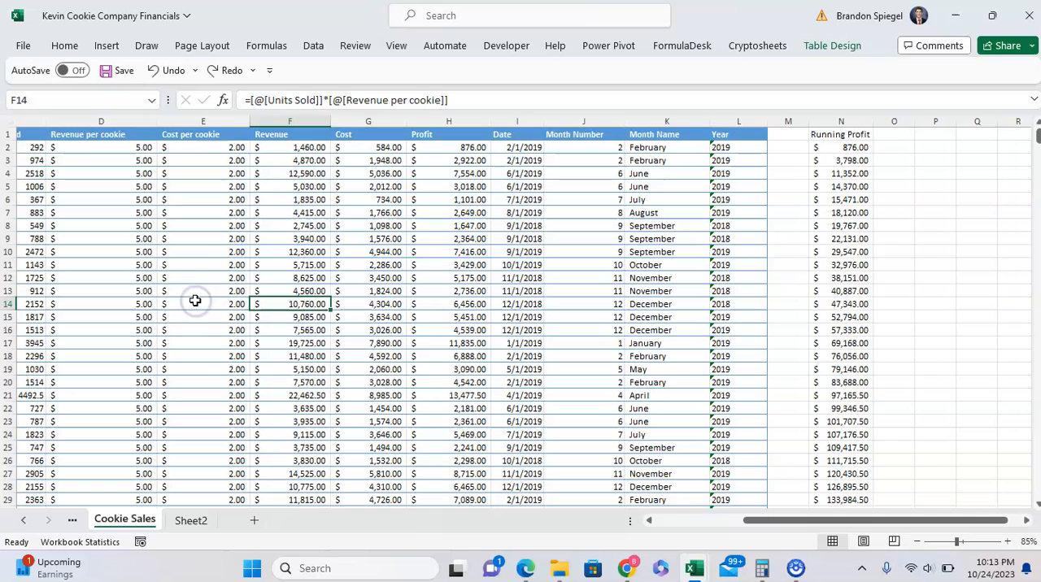
{"action": "left_click", "coordinate": [839, 302]}
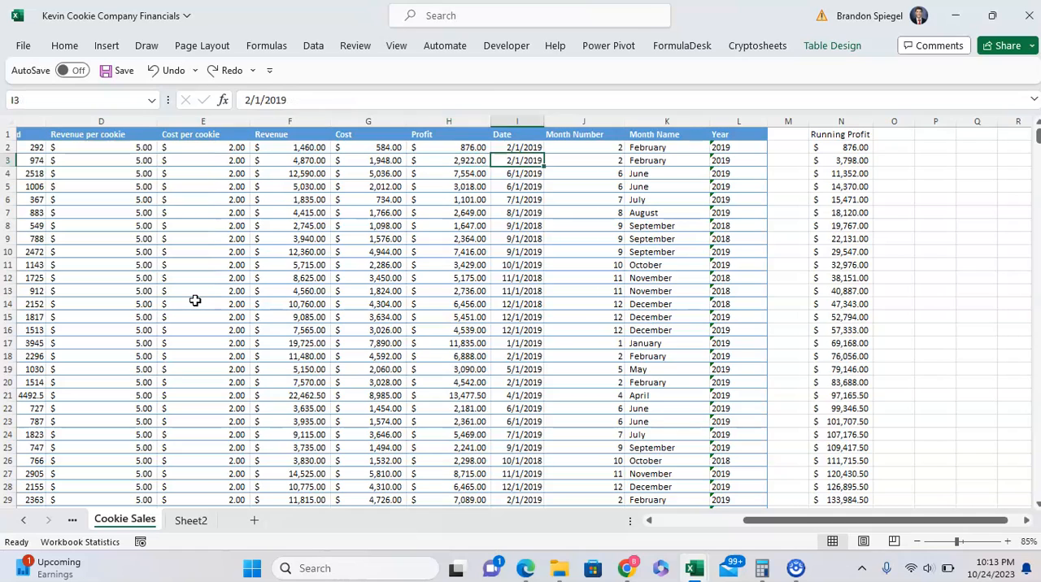
{"action": "left_click", "coordinate": [841, 160]}
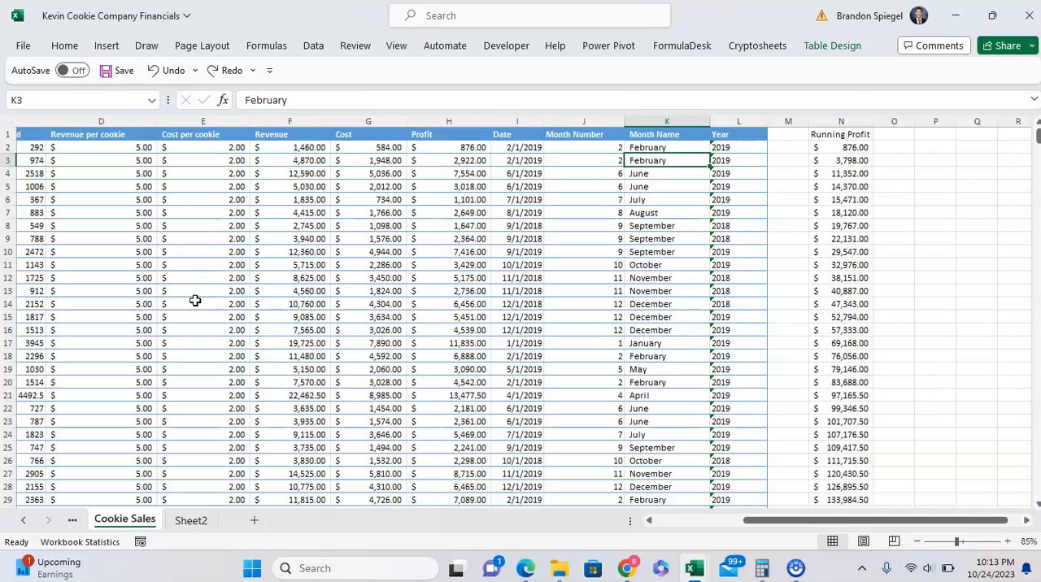
{"action": "left_click", "coordinate": [841, 160]}
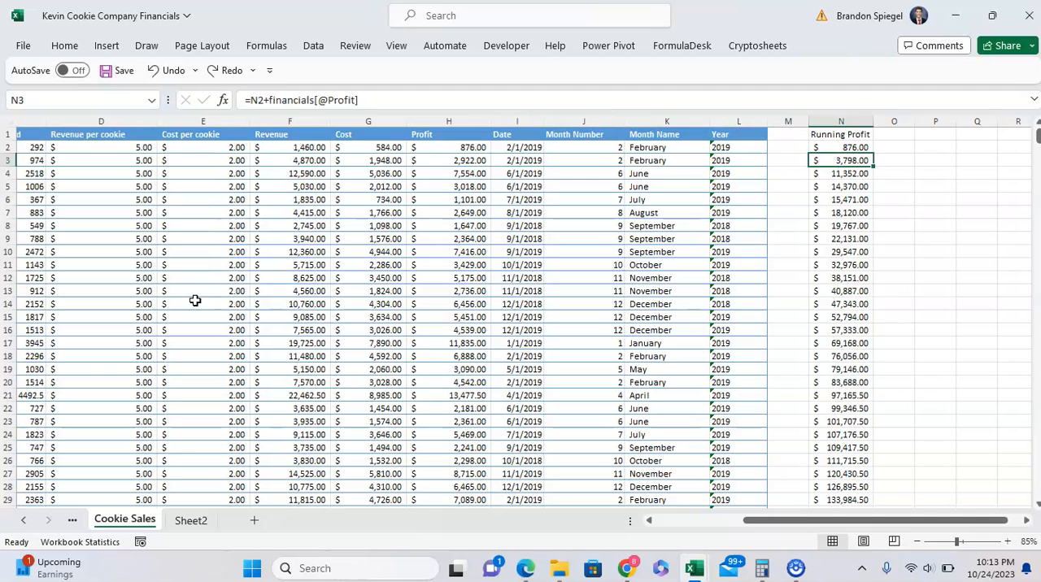
{"action": "left_click", "coordinate": [583, 160]}
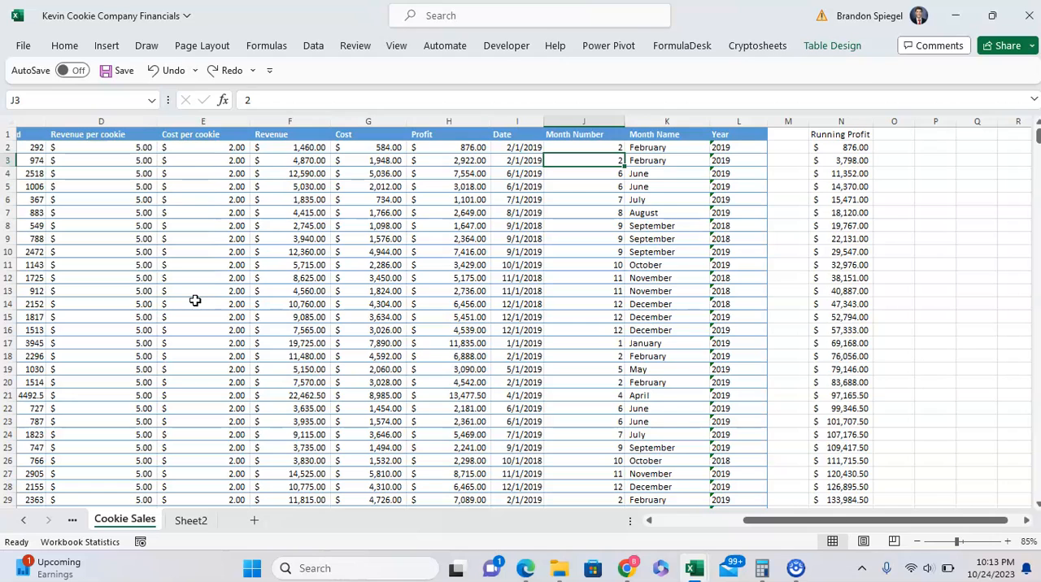
{"action": "left_click", "coordinate": [832, 45]}
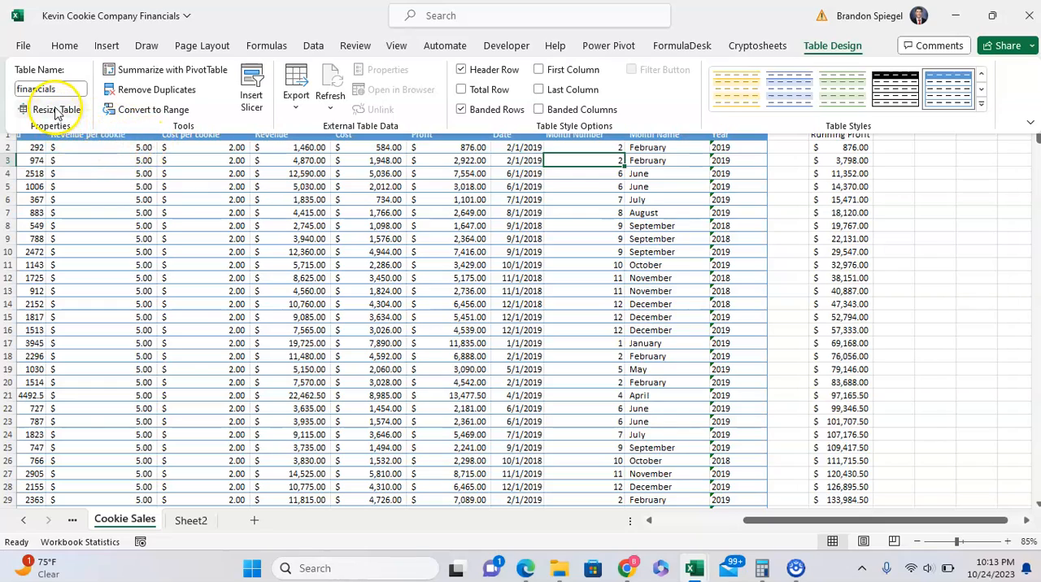
Resize the financials table to $A$1:$N$7000 so it includes the Running Profit column
{"action": "left_click", "coordinate": [55, 107]}
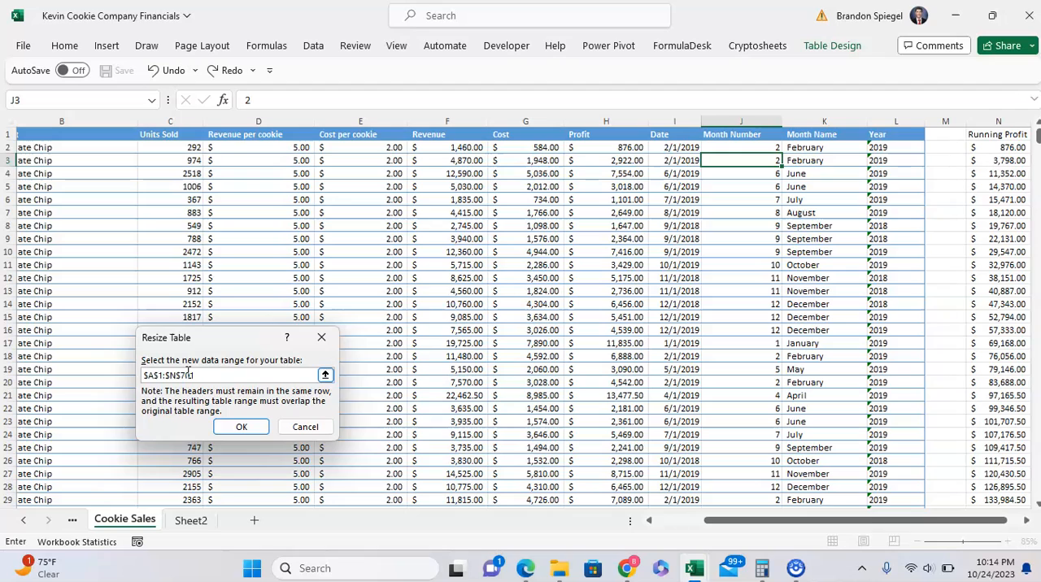
{"action": "left_click", "coordinate": [241, 426]}
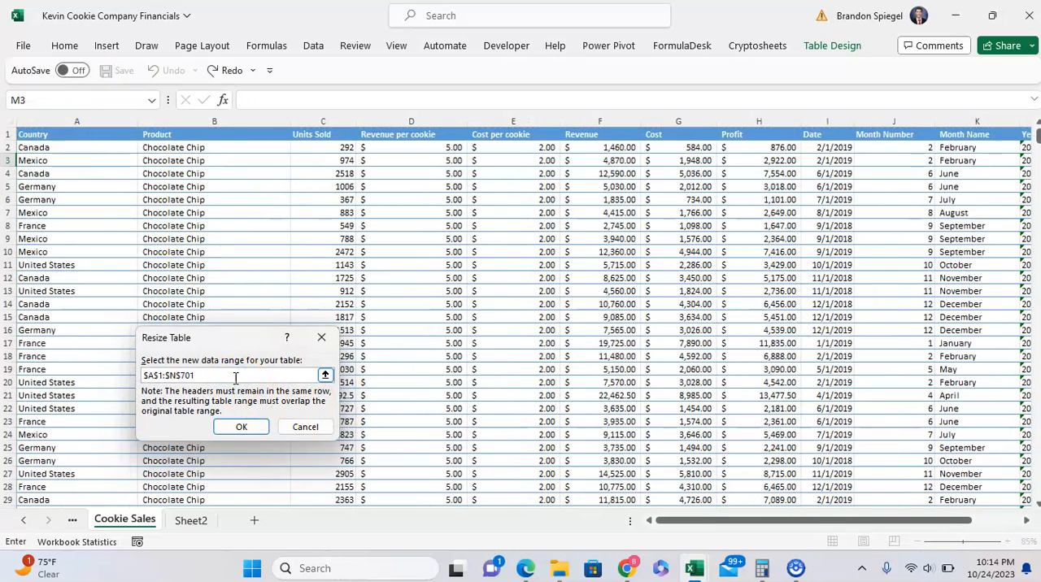
{"action": "key", "text": "Backspace"}
{"action": "type", "text": "00"}
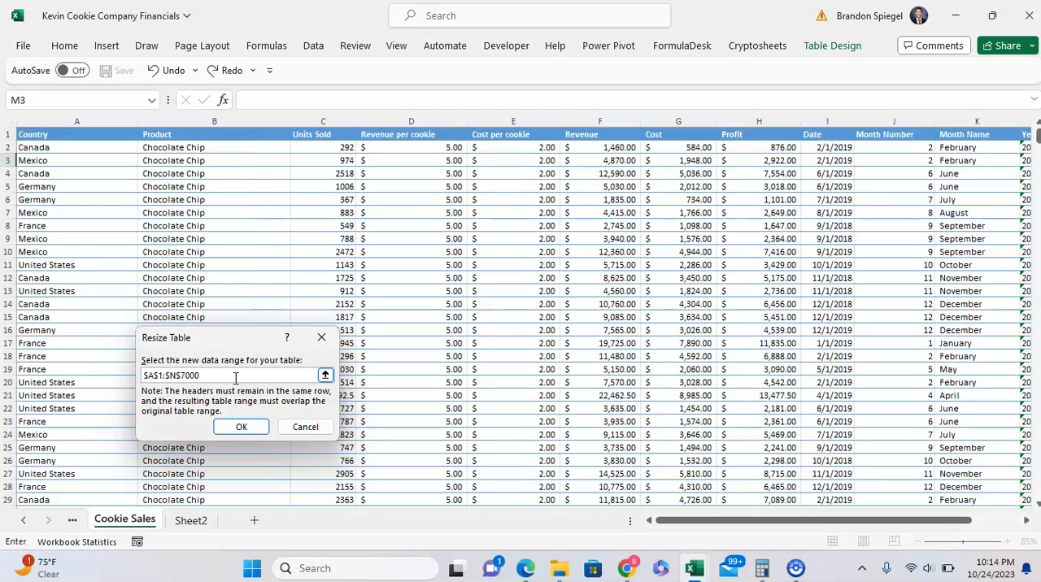
{"action": "left_click", "coordinate": [241, 426]}
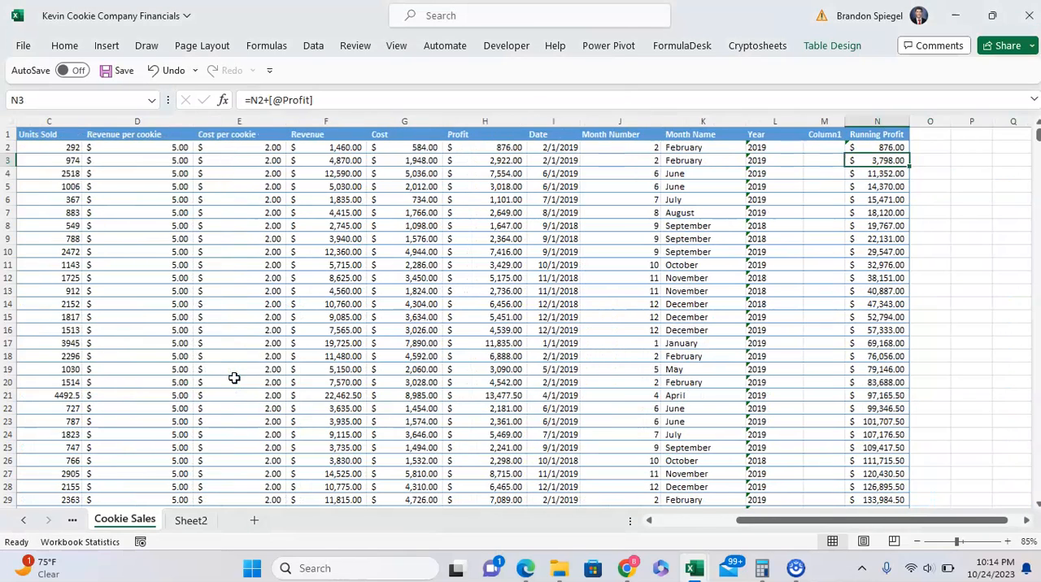
Resize the table to only the Country and Product columns, breaking the Revenue, Cost and Profit formulas
{"action": "left_click", "coordinate": [774, 159]}
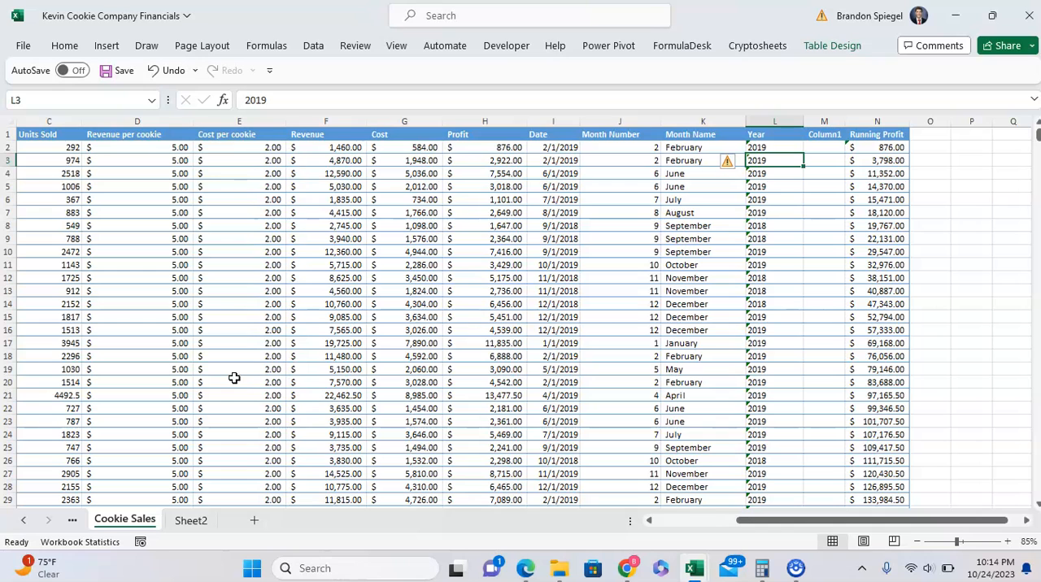
{"action": "left_click", "coordinate": [833, 46]}
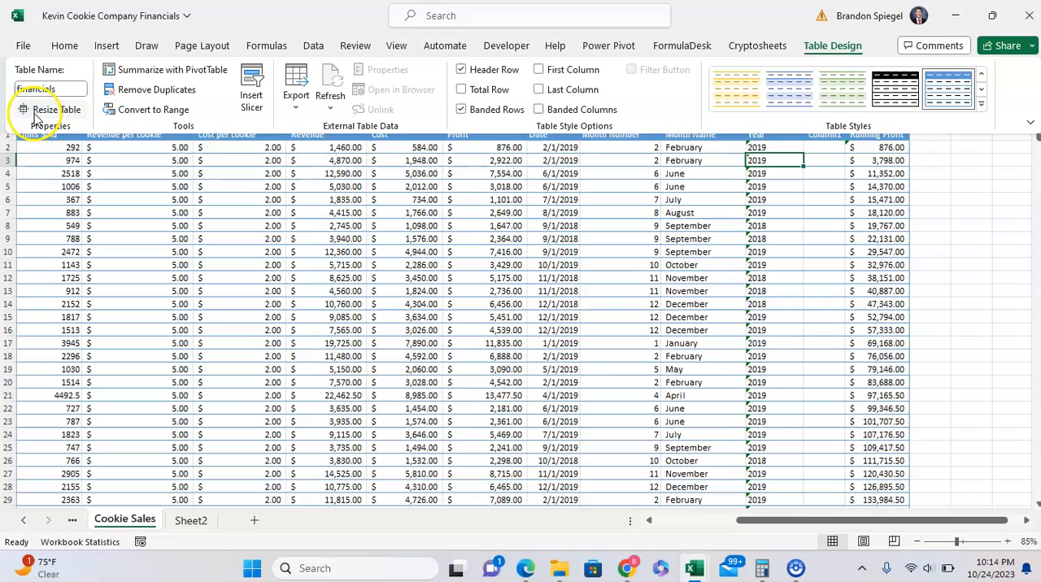
{"action": "left_click", "coordinate": [46, 109]}
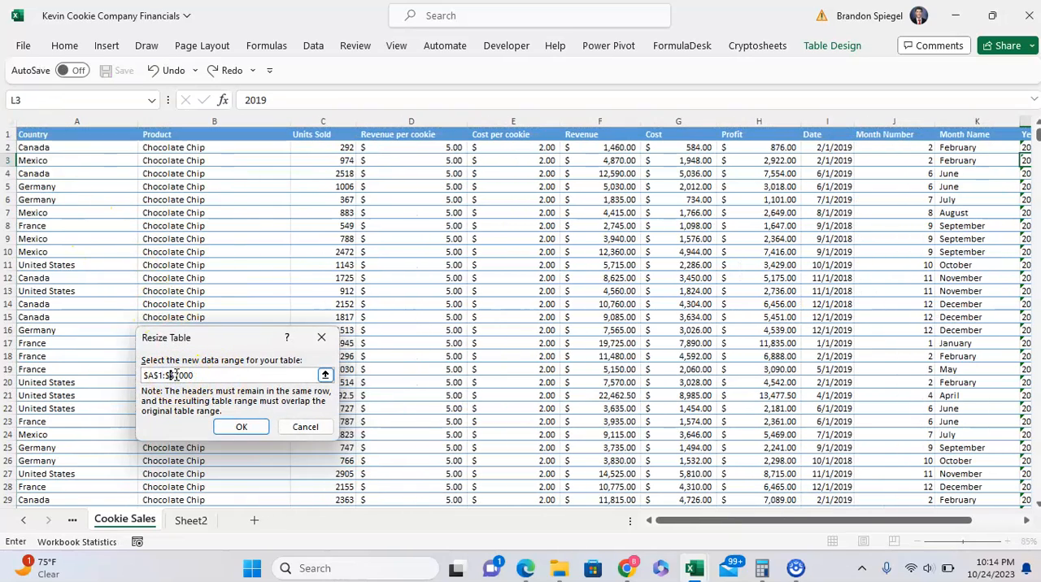
{"action": "left_click", "coordinate": [241, 427]}
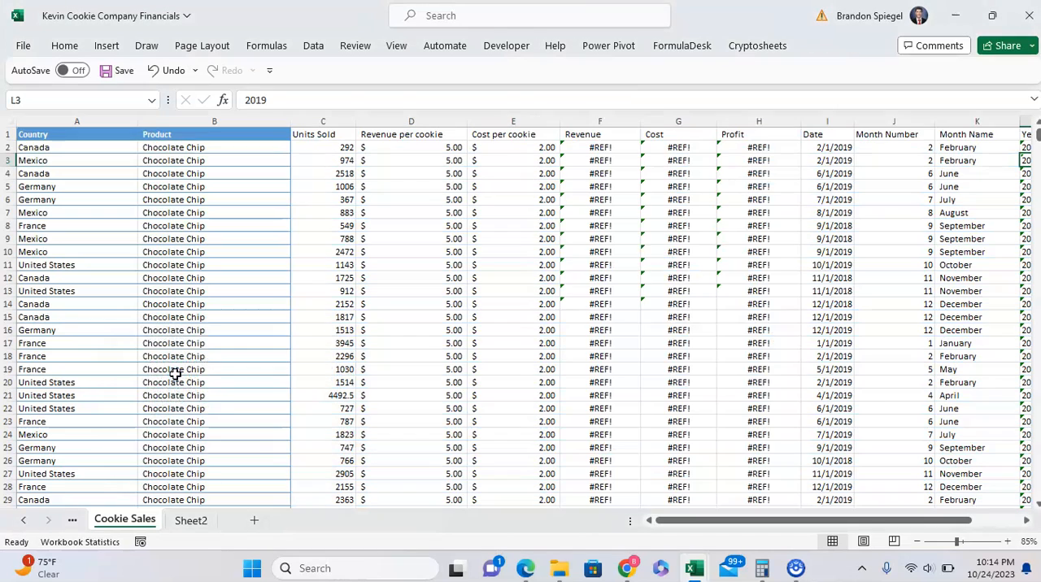
Check the #REF! revenue formula and undo the resize so all formulas calculate again
{"action": "left_click", "coordinate": [439, 212]}
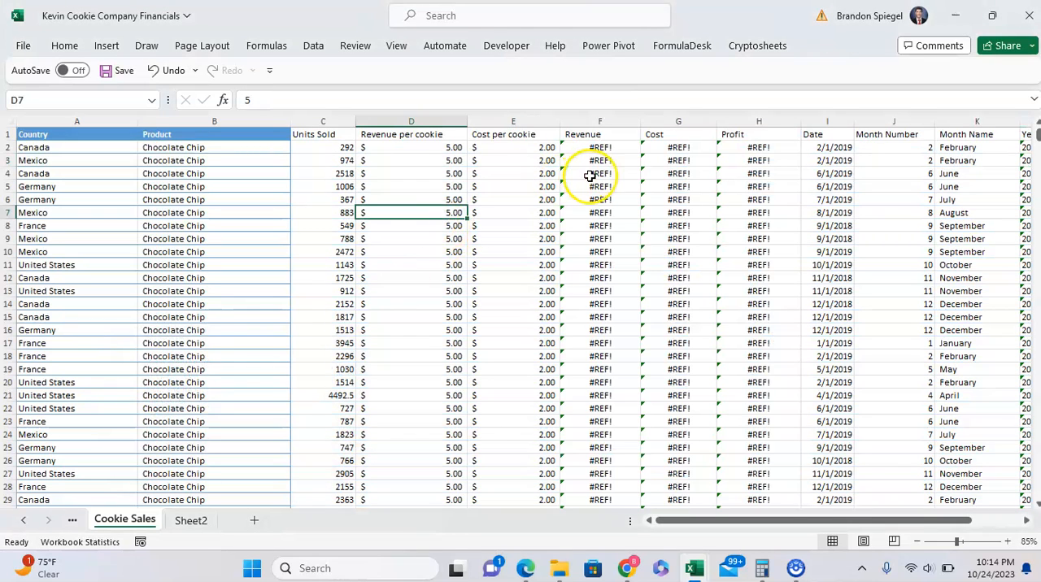
{"action": "left_click", "coordinate": [598, 148]}
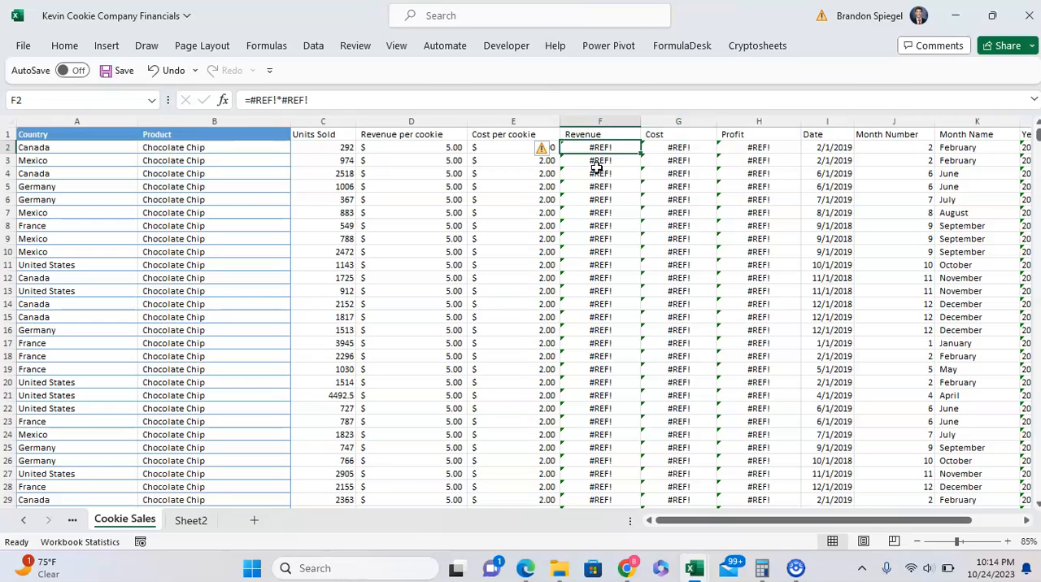
{"action": "left_click", "coordinate": [48, 148]}
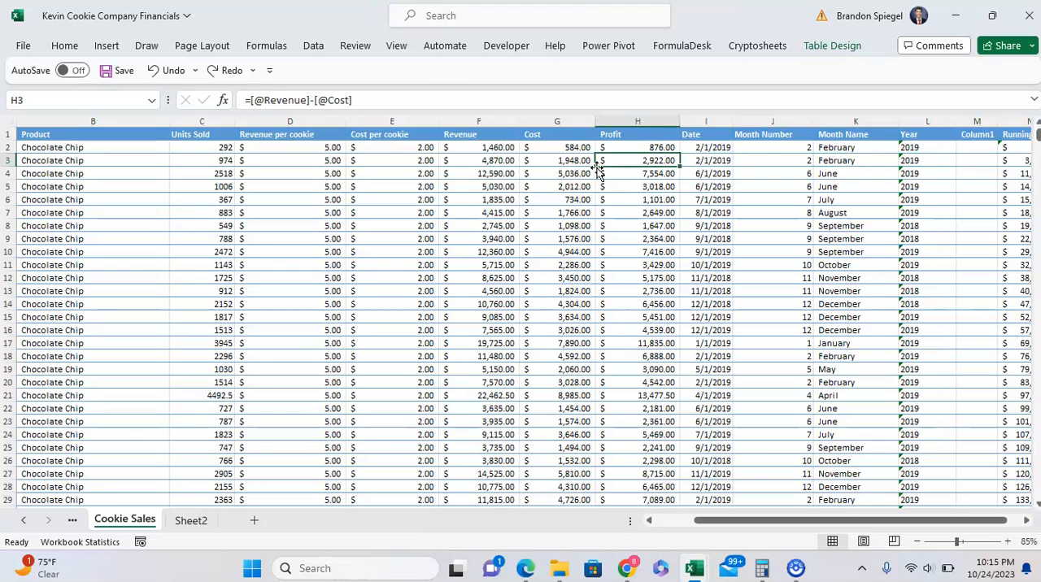
{"action": "double_click", "coordinate": [637, 159]}
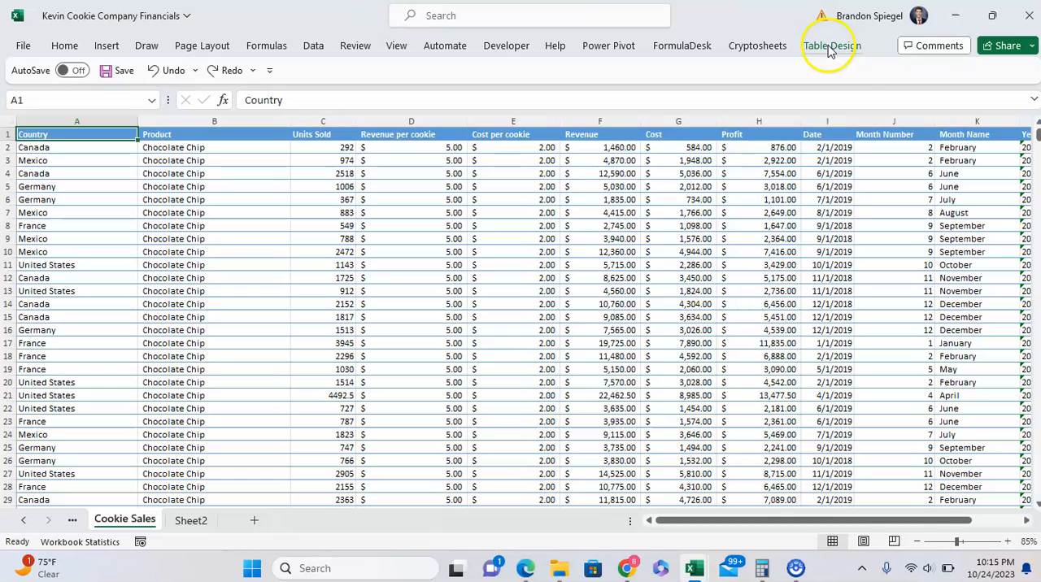
Rename the table from financials to Test
{"action": "left_click", "coordinate": [833, 46]}
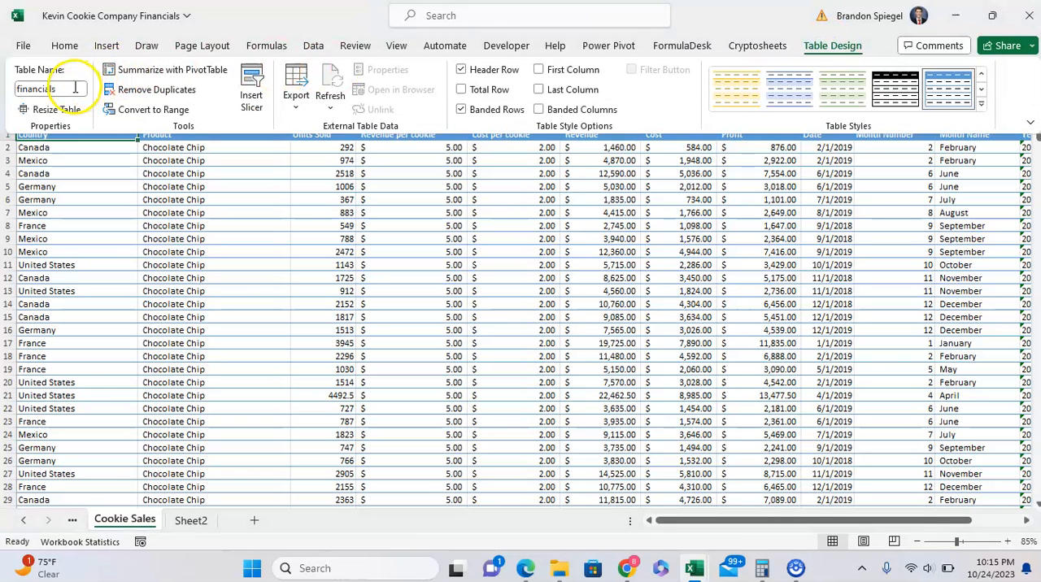
{"action": "triple_click", "coordinate": [45, 88]}
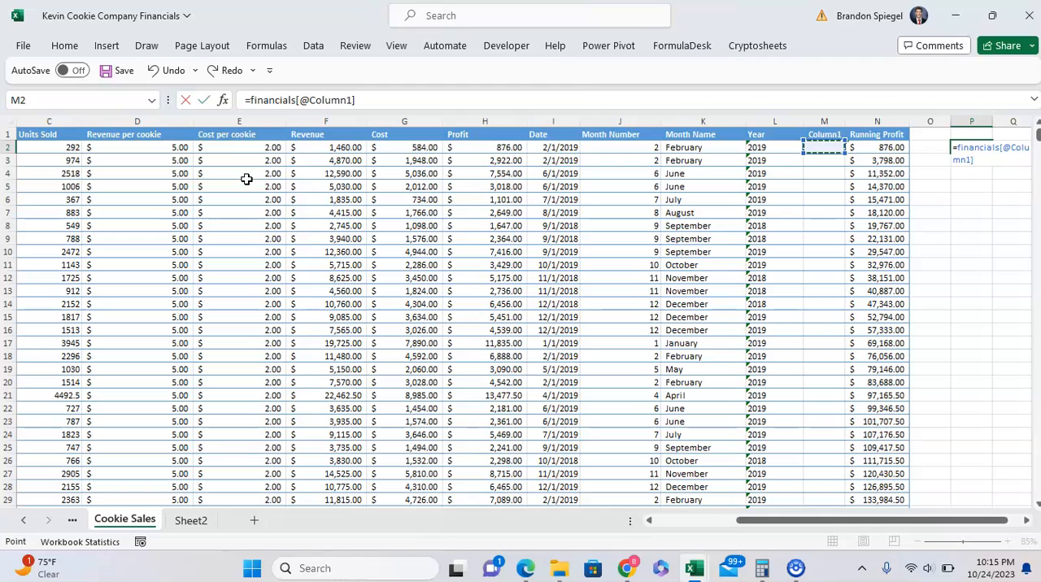
{"action": "key", "text": "Enter"}
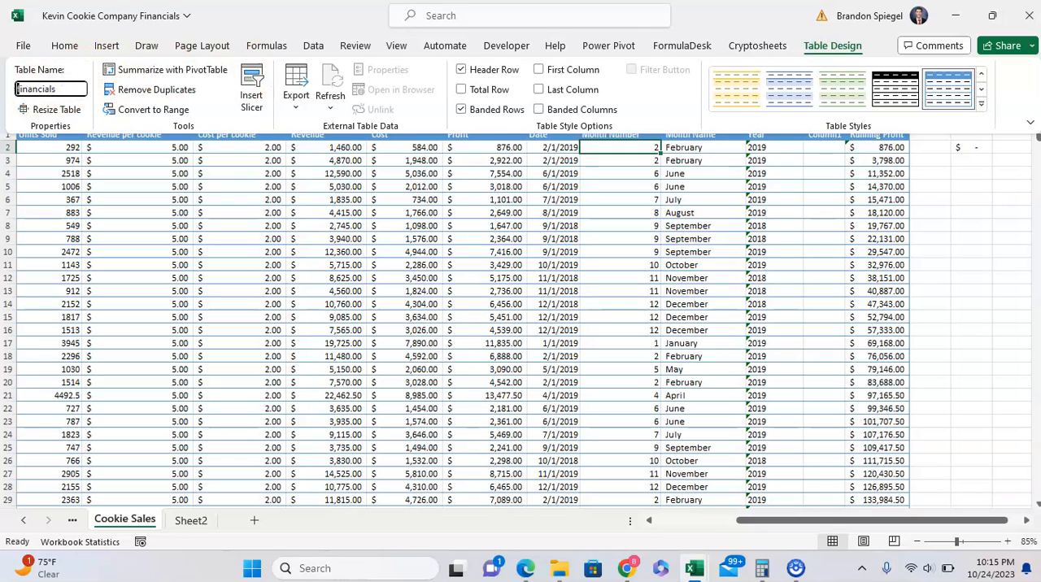
{"action": "type", "text": "Test"}
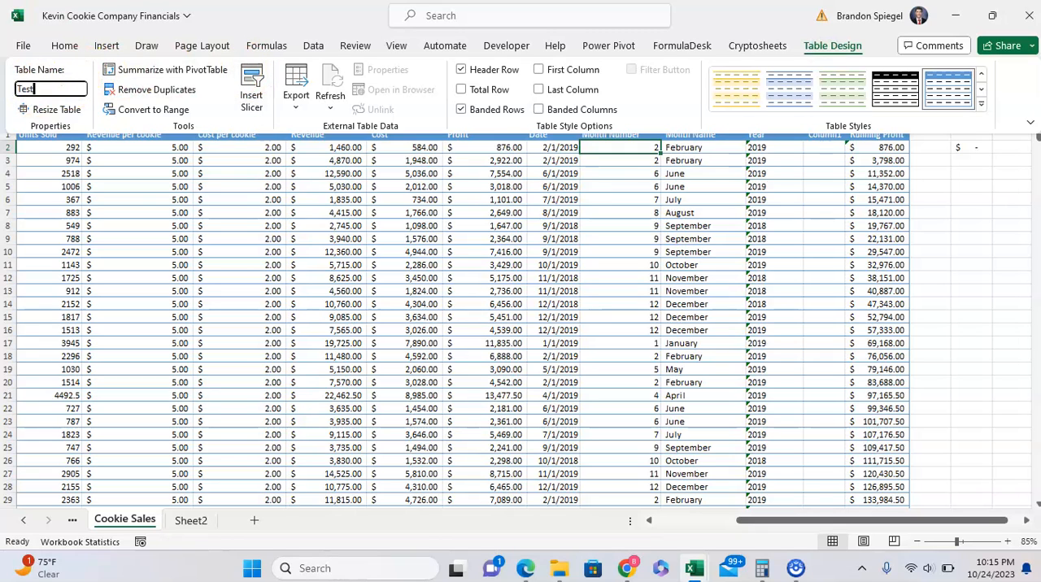
{"action": "left_click", "coordinate": [973, 198]}
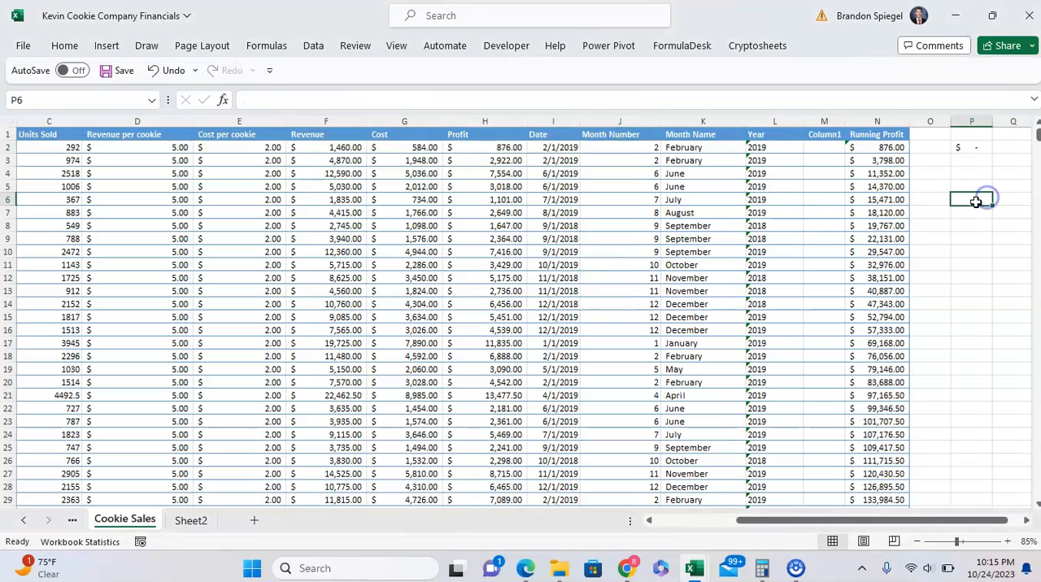
Enter =Test[@[Running Profit]] in column P, showing $15,471.00
{"action": "type", "text": "=Test[@[Running Profit]]"}
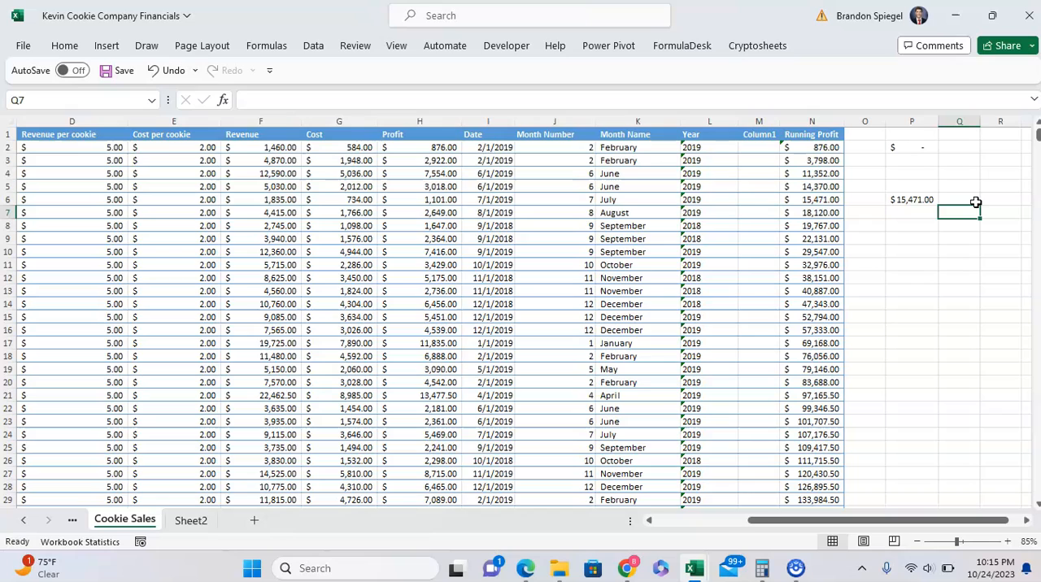
{"action": "left_click", "coordinate": [911, 198]}
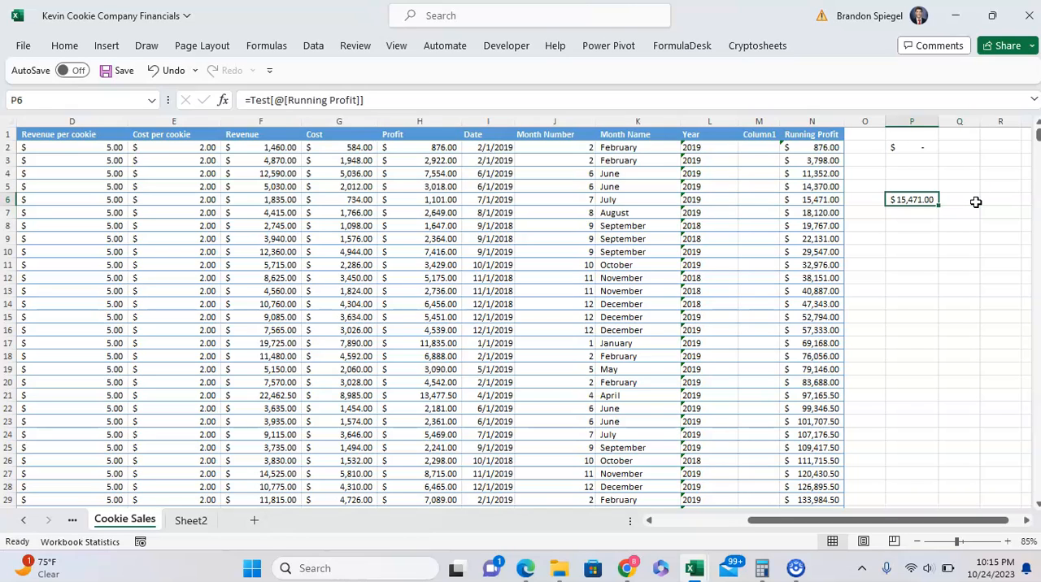